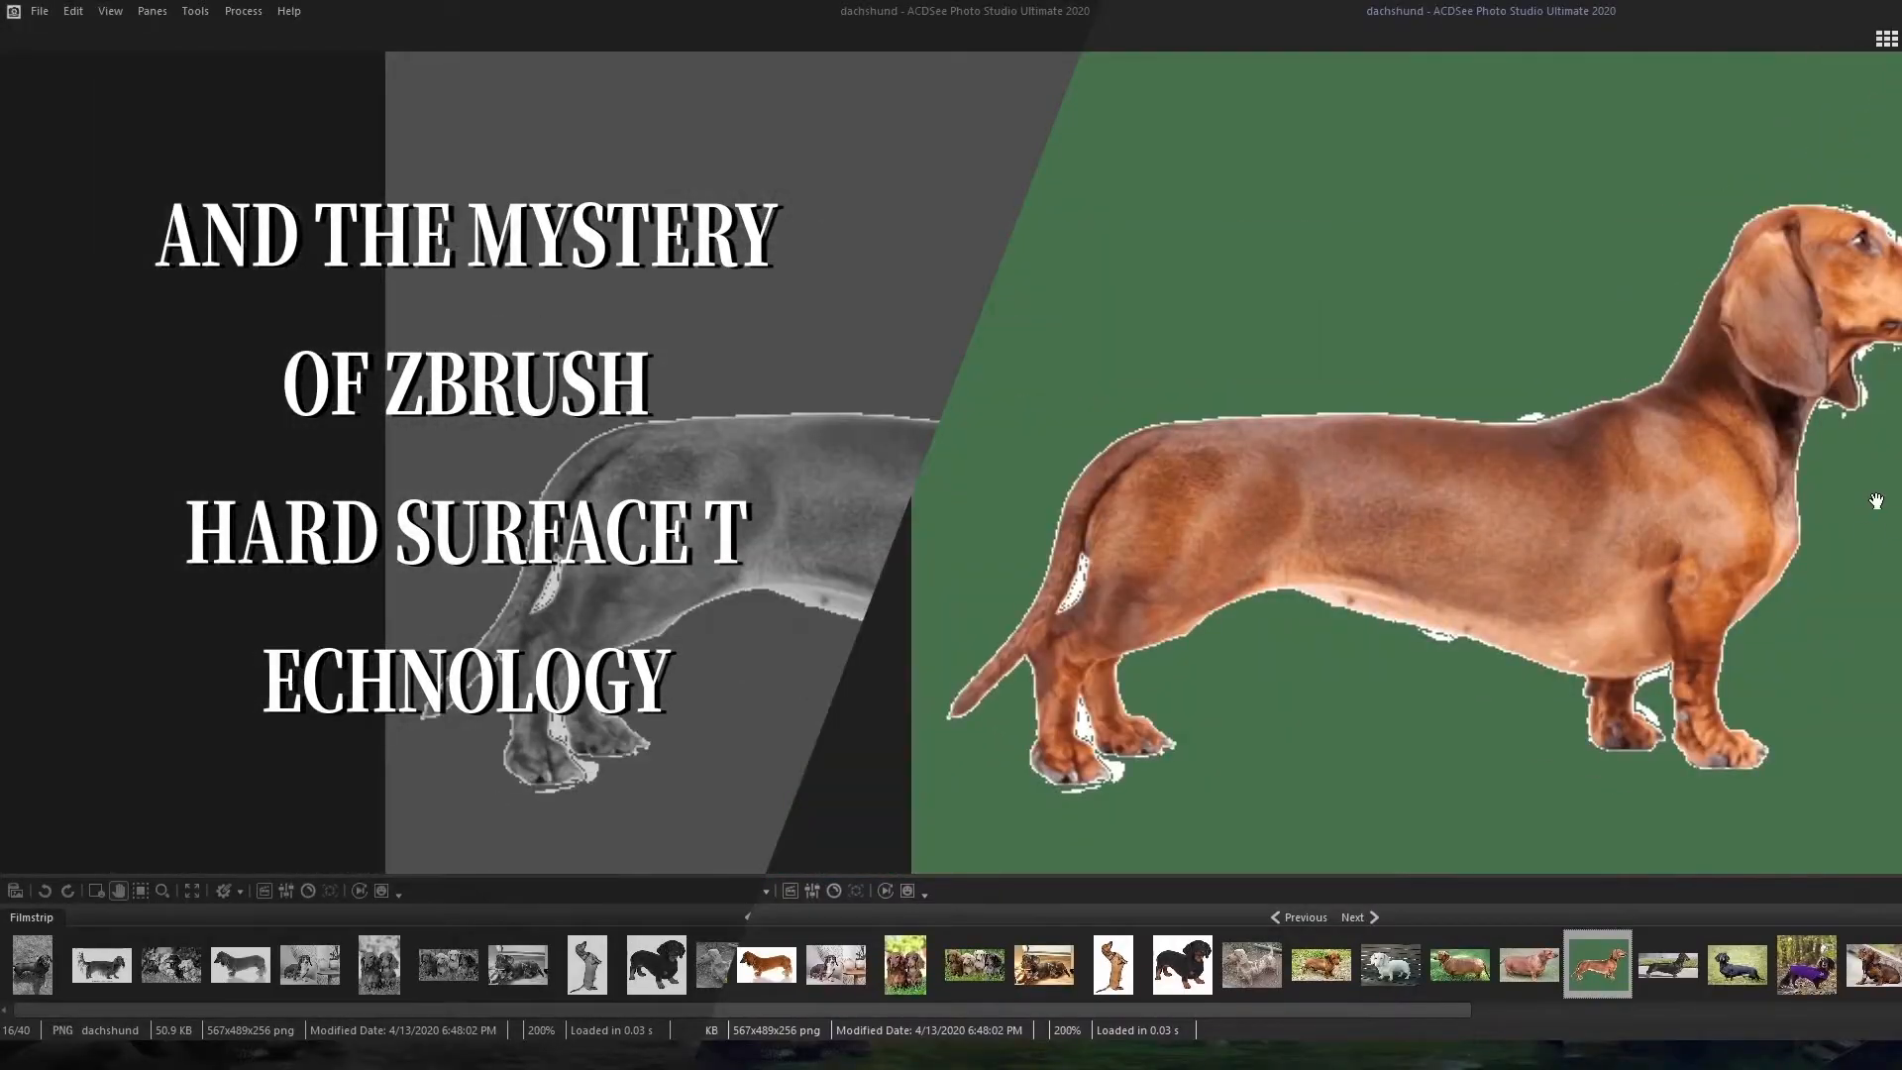
Step: Split the hidden polygons of the dachshund base mesh into a new subtool via Split Hidden
{"action": "left_click", "coordinate": [240, 965]}
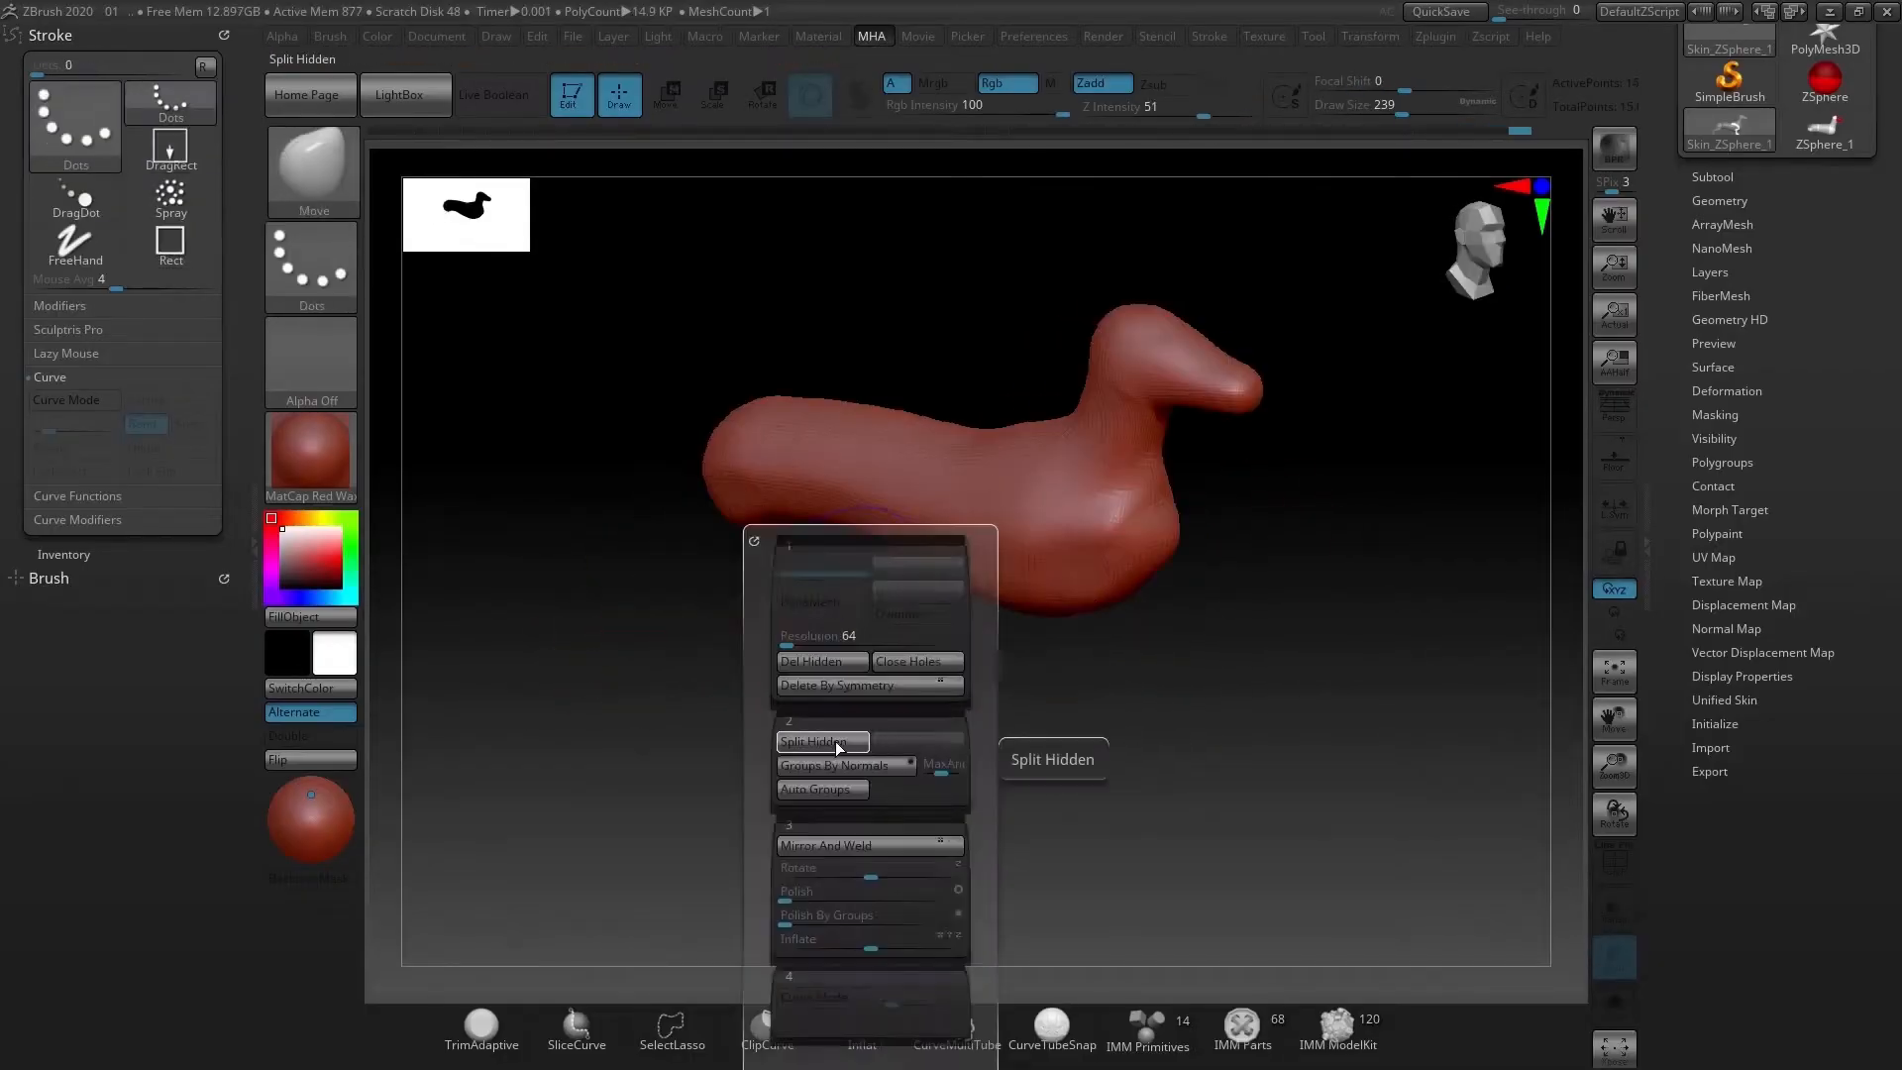
{"action": "left_click", "coordinate": [820, 741]}
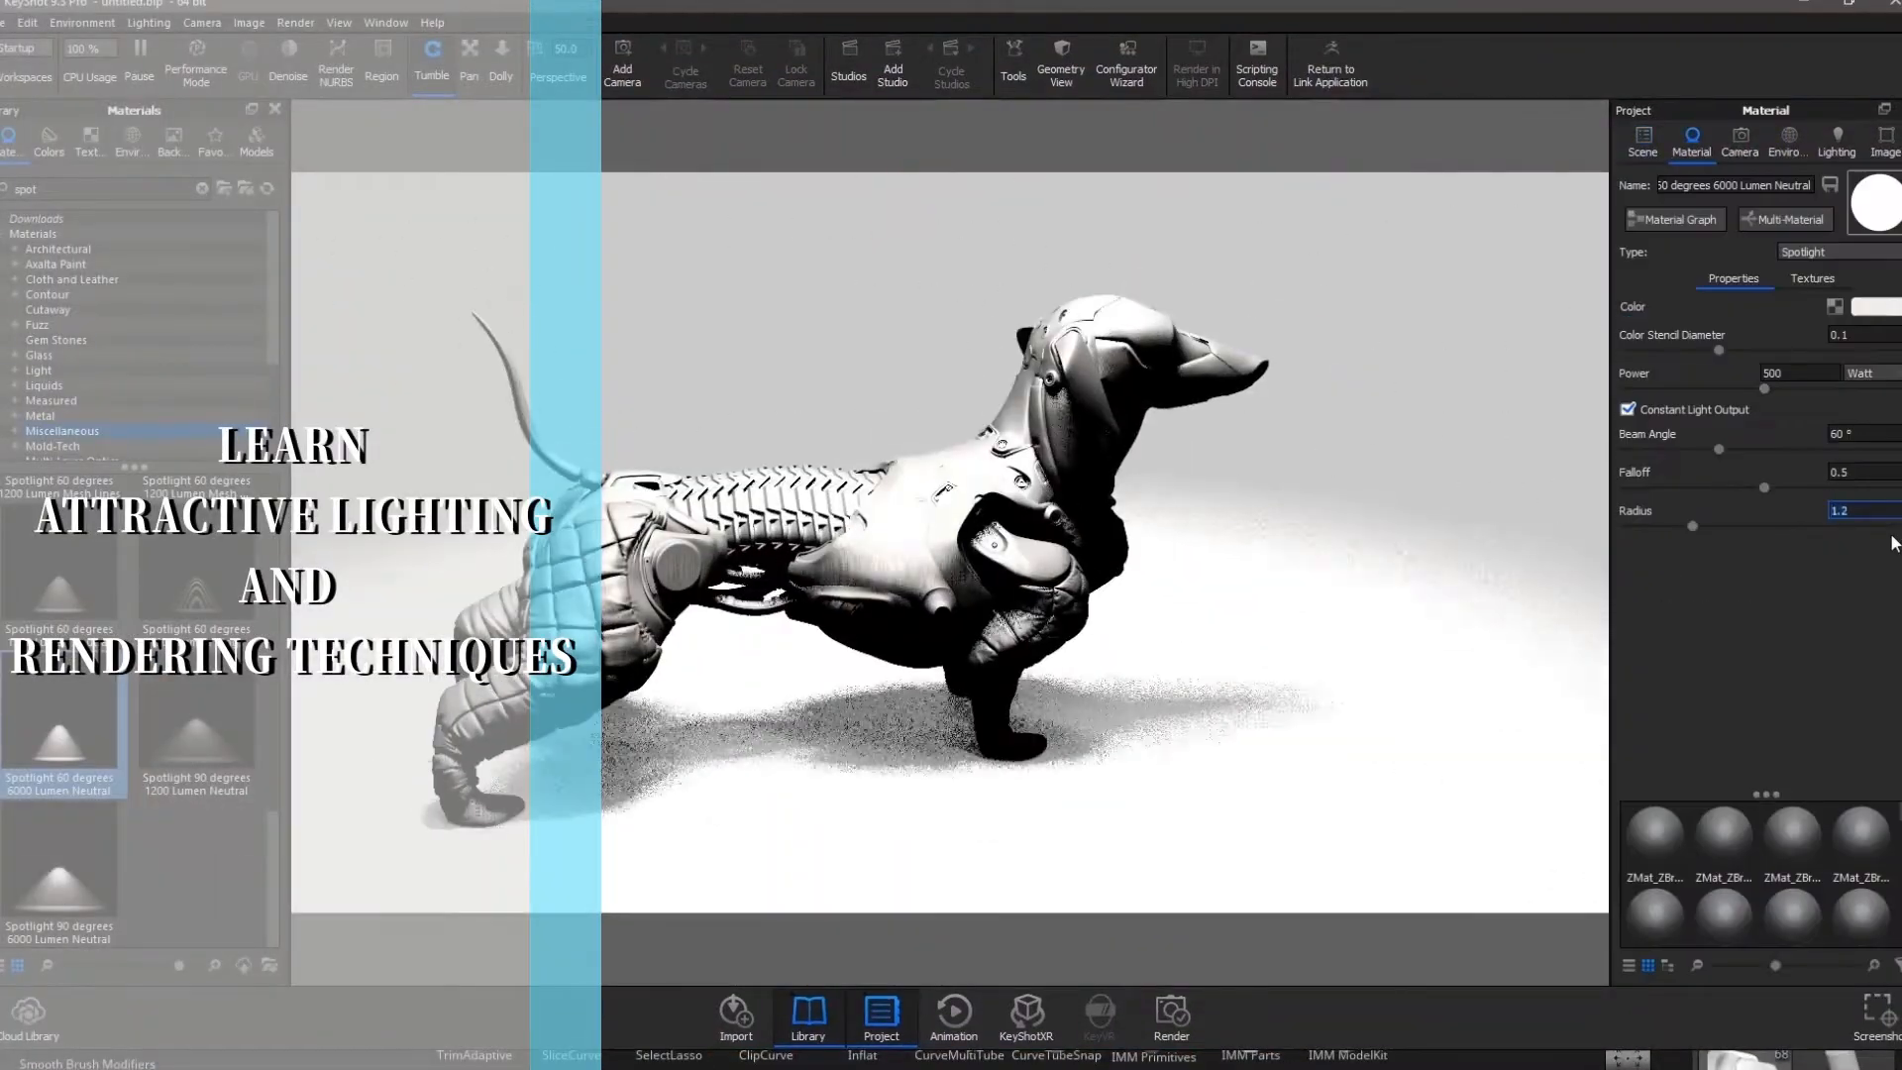
Step: Show the Environment settings to adjust the industrial-kitchen HDRI rotation
{"action": "left_click", "coordinate": [1787, 143]}
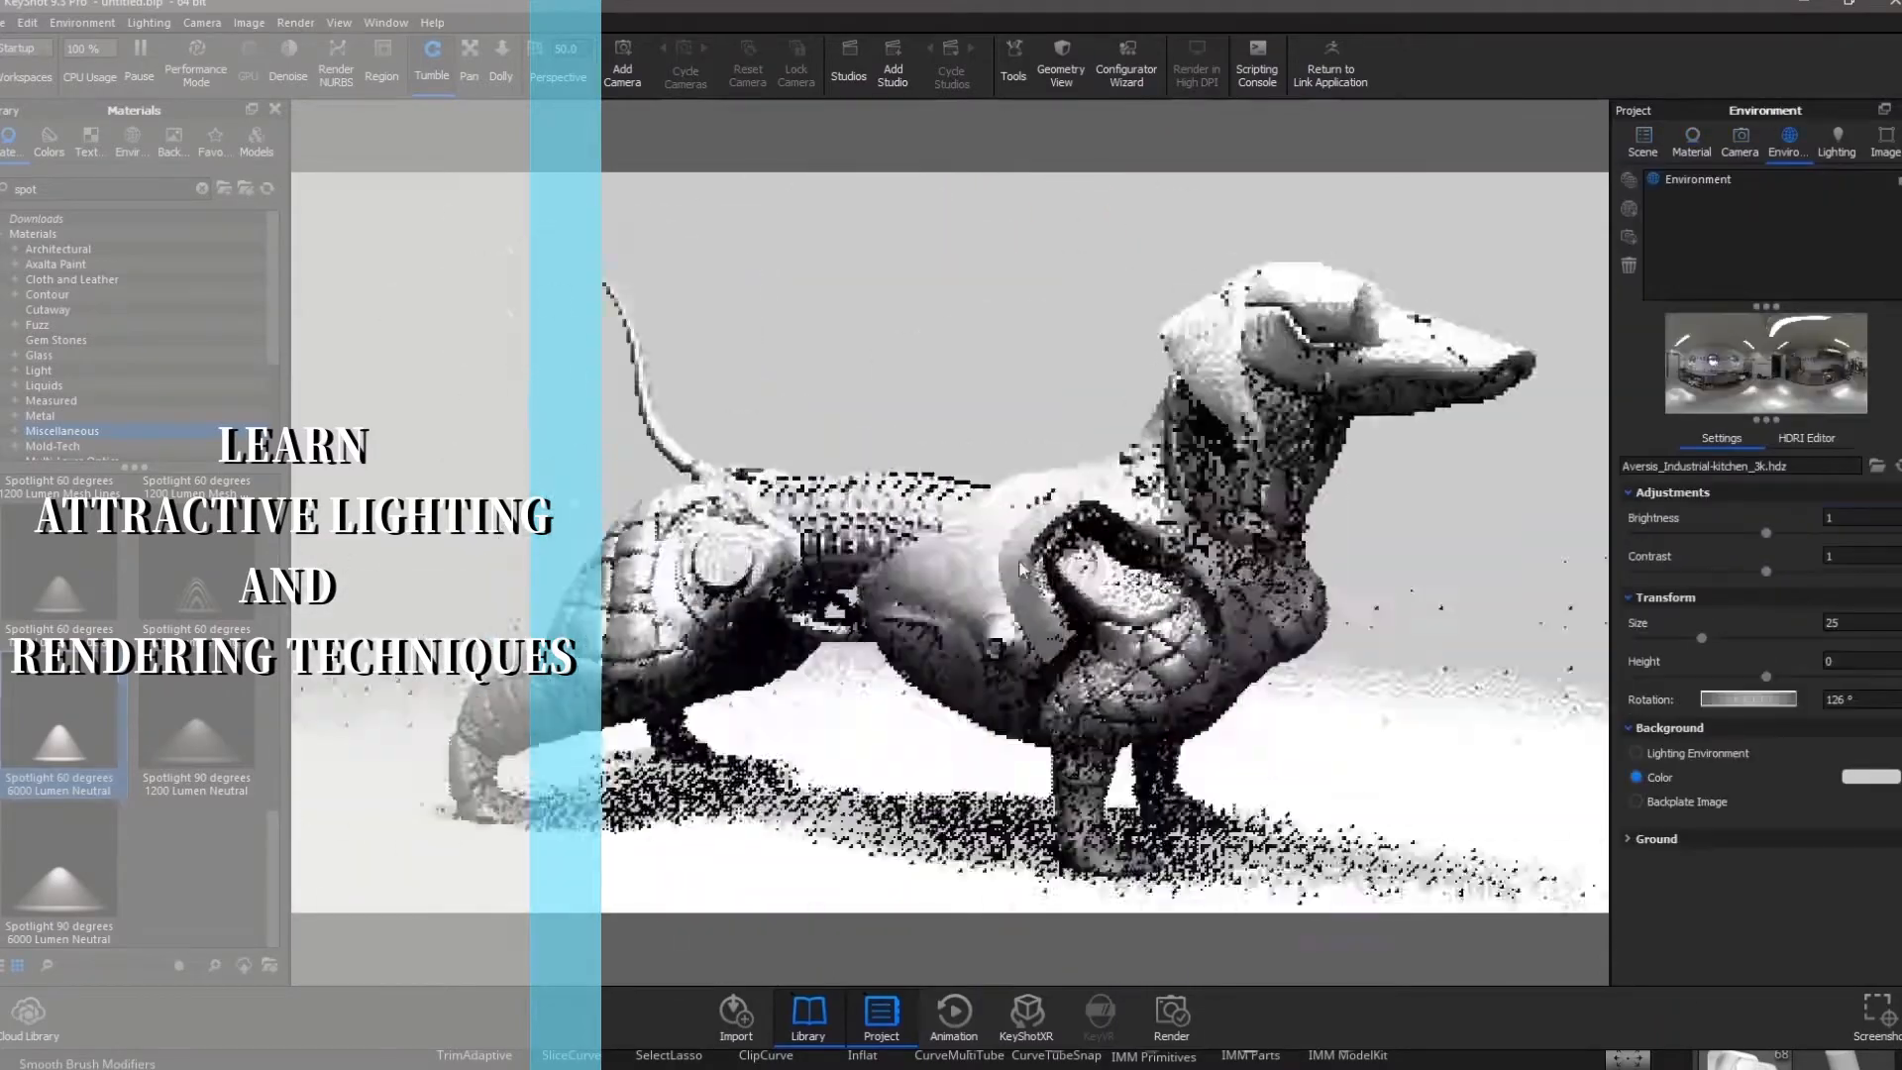